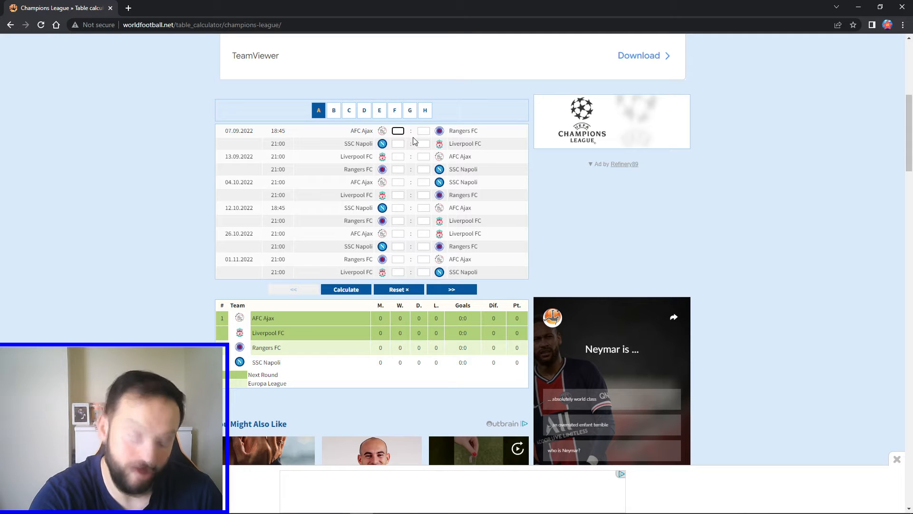
- Enter a 1:1 score for AFC Ajax vs Rangers FC in Group A
{"action": "type", "text": "1"}
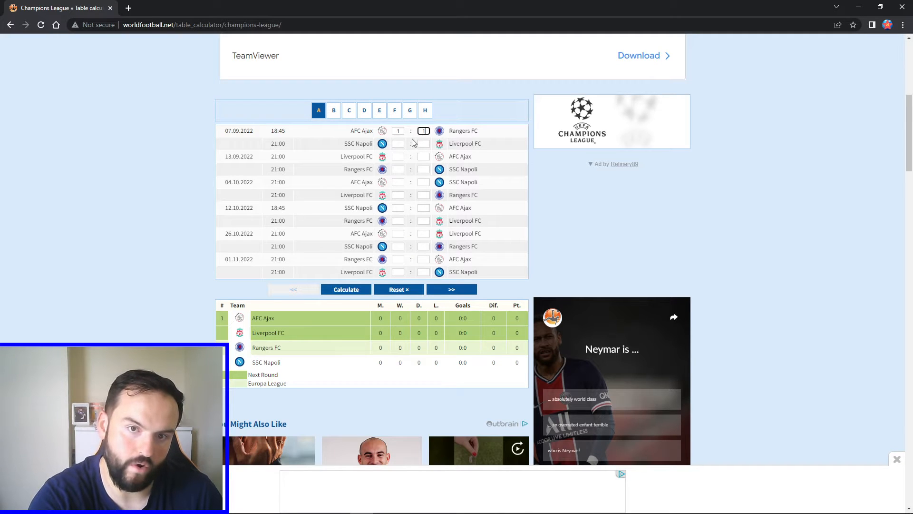
{"action": "type", "text": "1"}
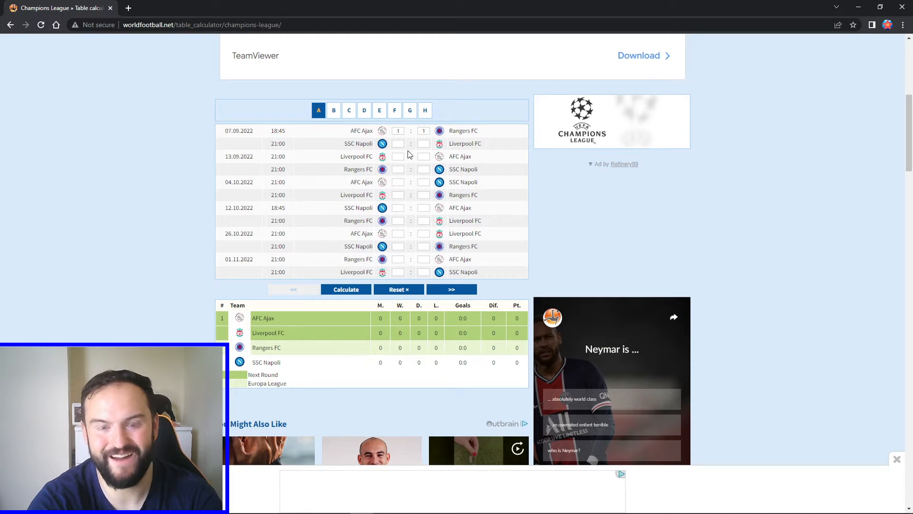
- Enter SSC Napoli 2:1 Liverpool FC and calculate Group A, Napoli top on 3 points
{"action": "left_click", "coordinate": [398, 144]}
{"action": "type", "text": "2"}
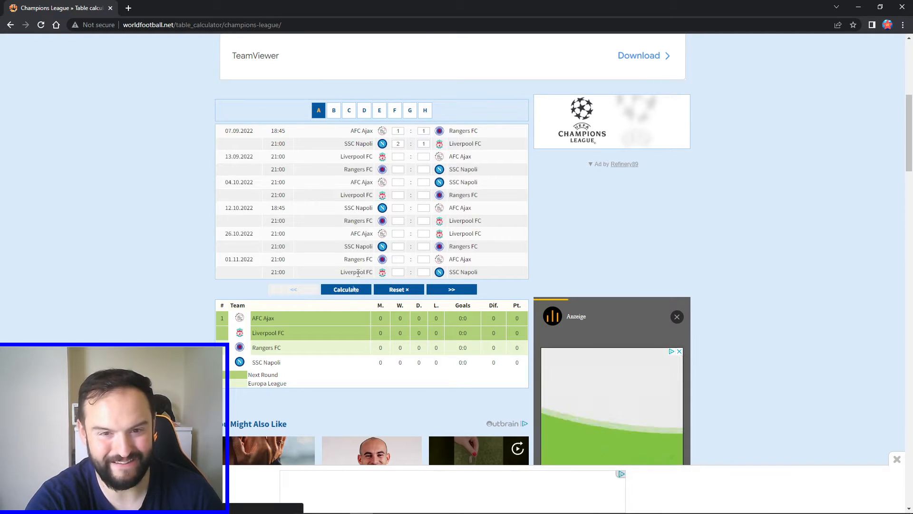
{"action": "left_click", "coordinate": [346, 289]}
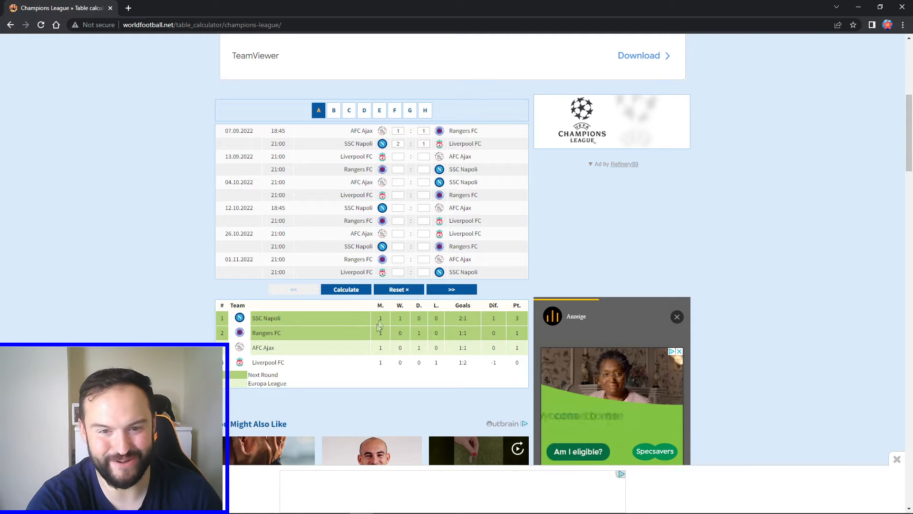
{"action": "mouse_move", "coordinate": [441, 359]}
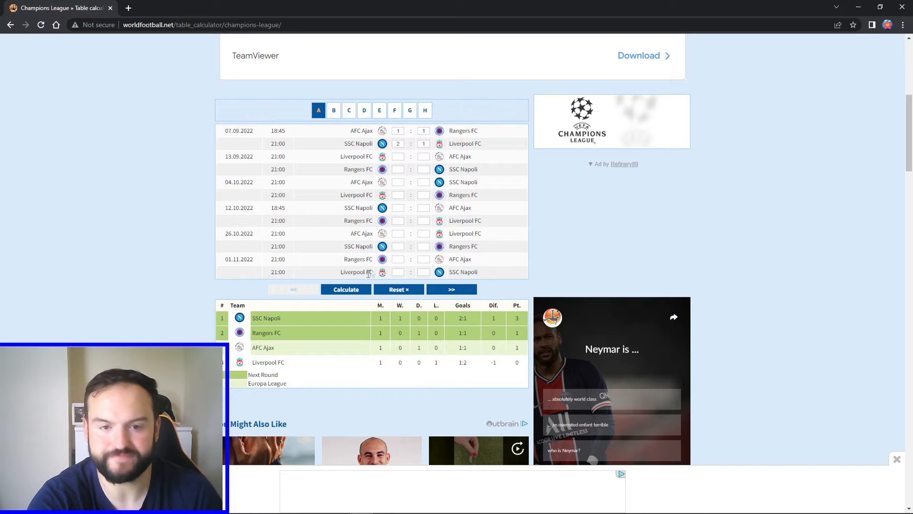
{"action": "mouse_move", "coordinate": [285, 340]}
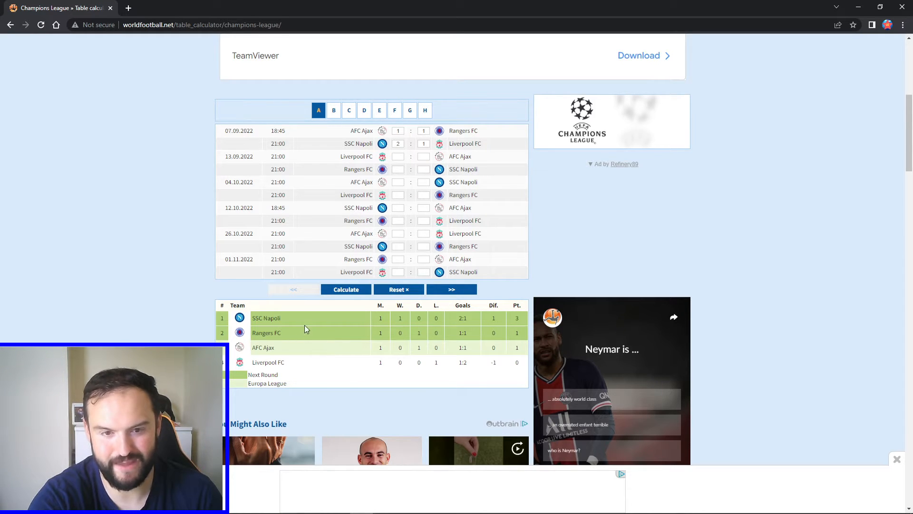
{"action": "mouse_move", "coordinate": [281, 330]}
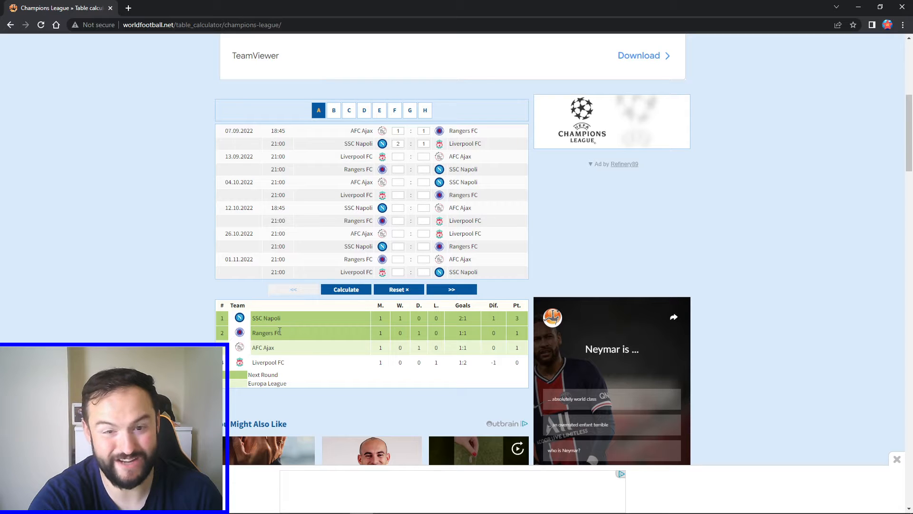
{"action": "mouse_move", "coordinate": [288, 346]}
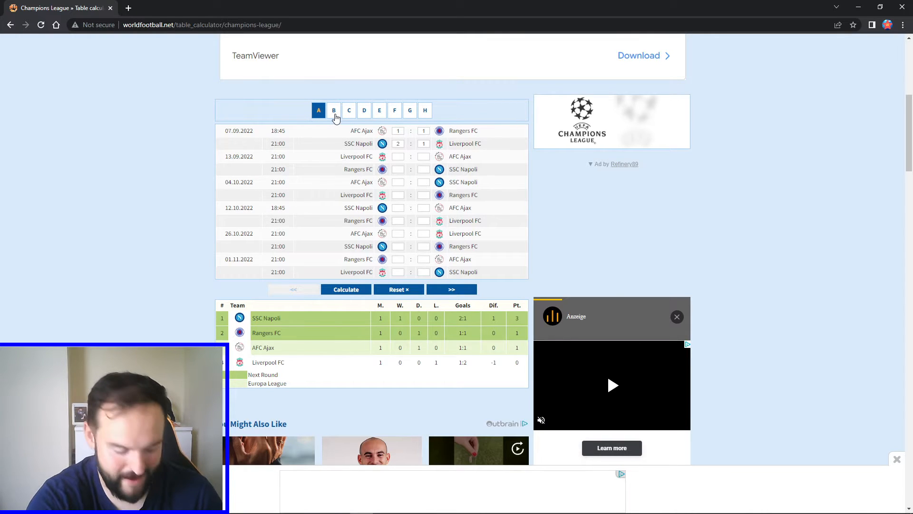
- Switch to Group B and enter Atlético Madrid 2:0 FC Porto
{"action": "left_click", "coordinate": [334, 111]}
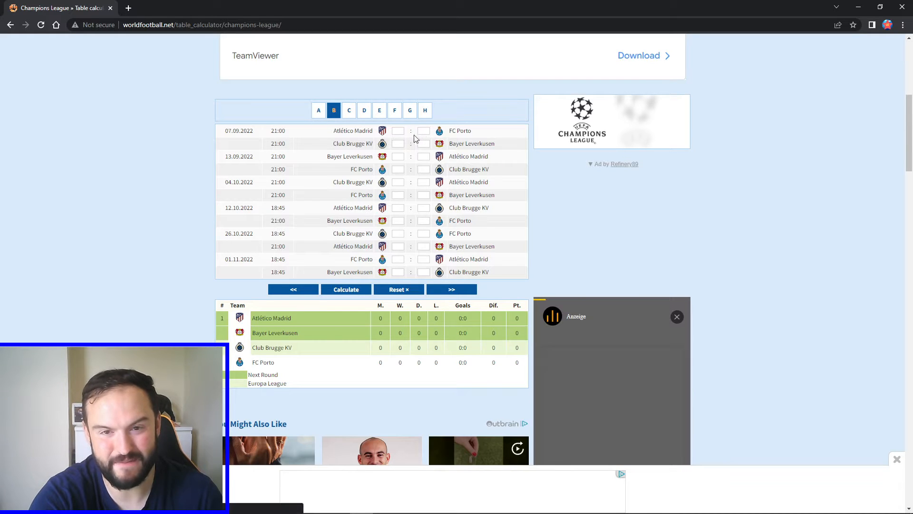
{"action": "left_click", "coordinate": [398, 130]}
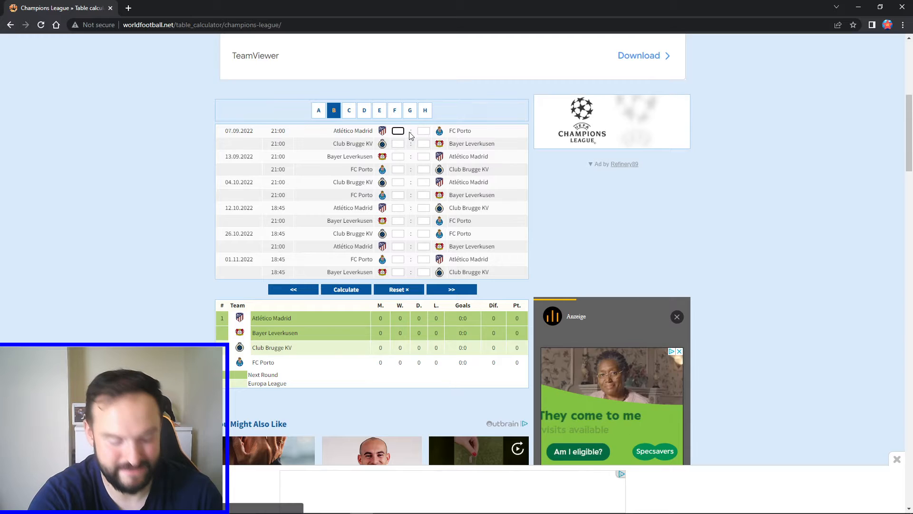
{"action": "type", "text": "2"}
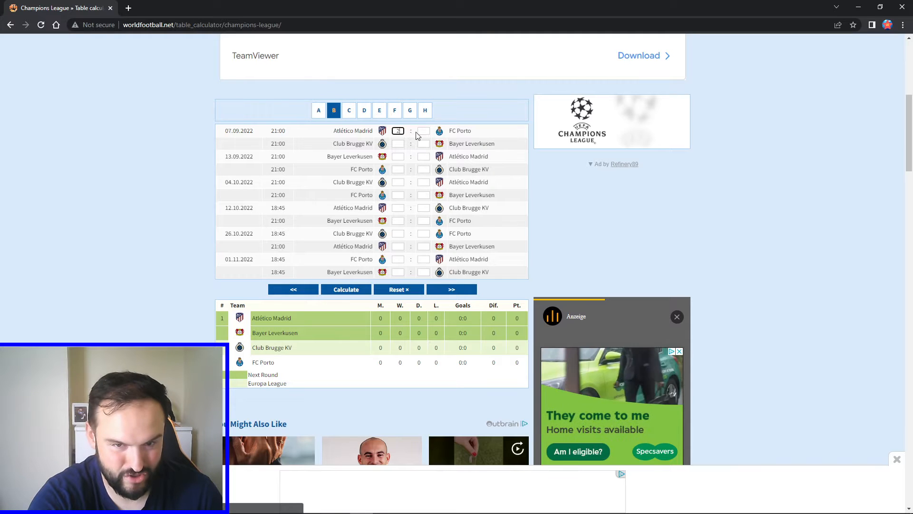
{"action": "left_click", "coordinate": [423, 130]}
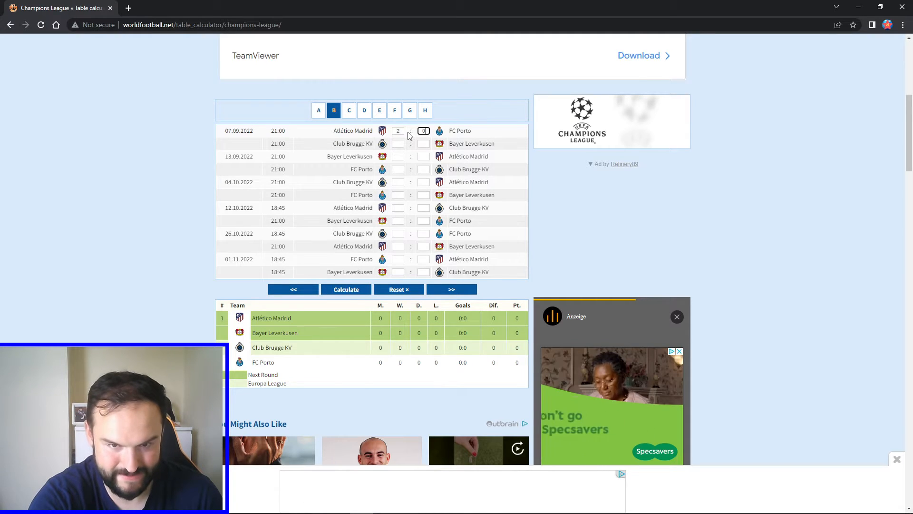
{"action": "type", "text": "0"}
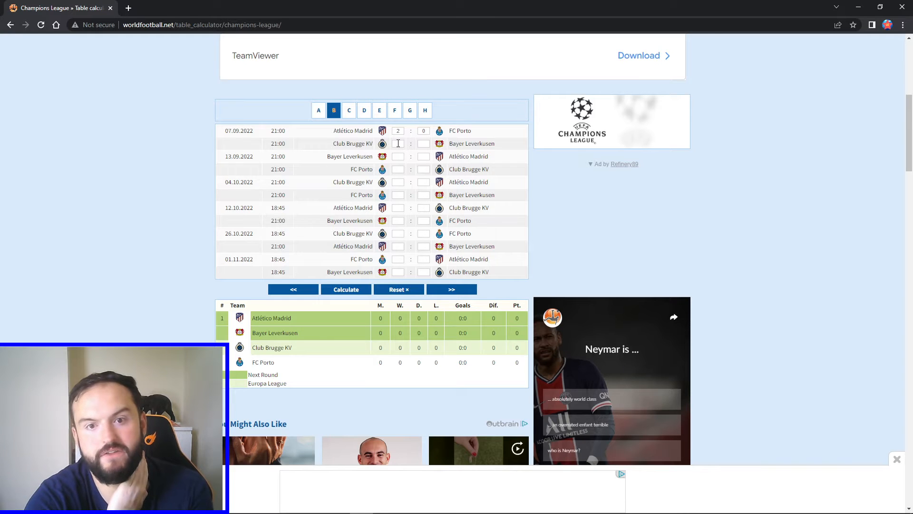
{"action": "left_click", "coordinate": [397, 144]}
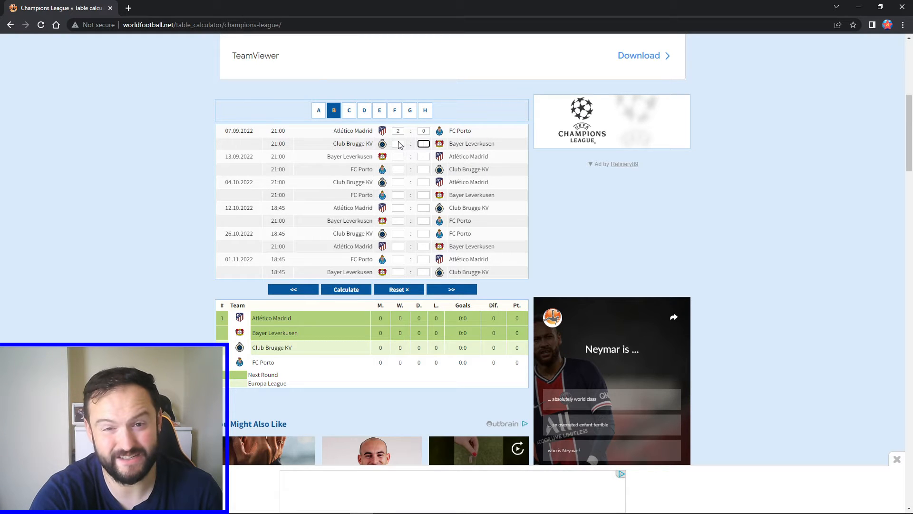
- Enter Club Brugge KV 2:3 Bayer Leverkusen and calculate the Group B standings
{"action": "left_click", "coordinate": [398, 143]}
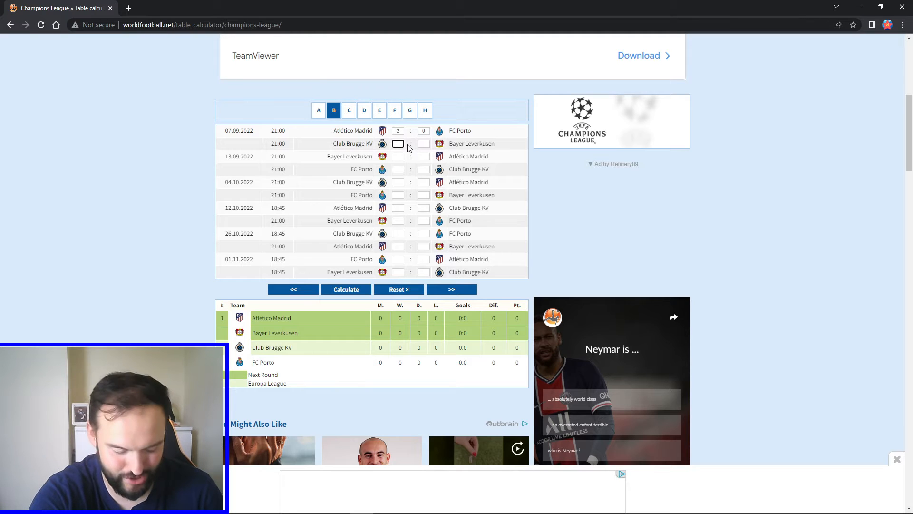
{"action": "type", "text": "2"}
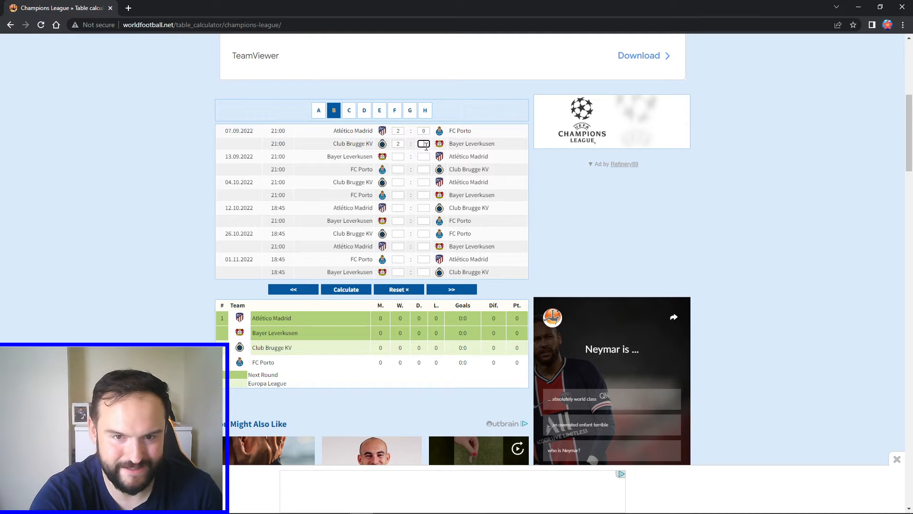
{"action": "type", "text": "3"}
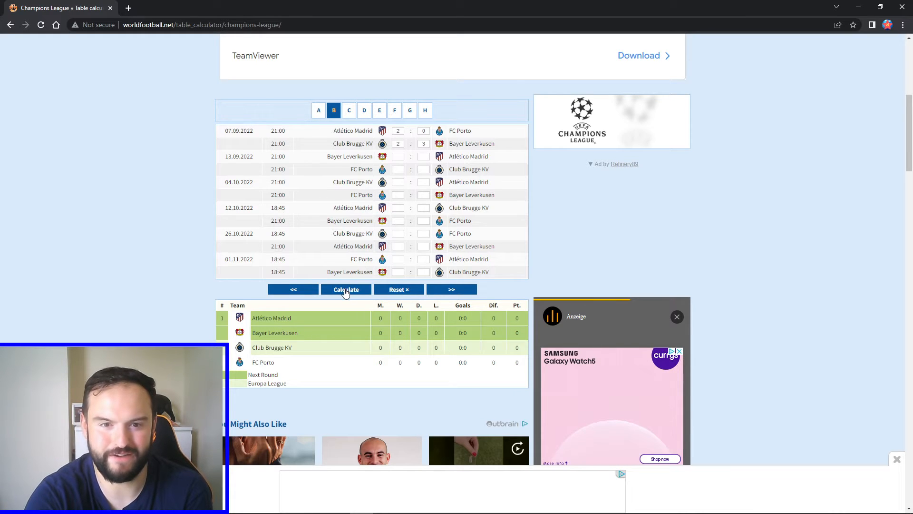
{"action": "left_click", "coordinate": [345, 289]}
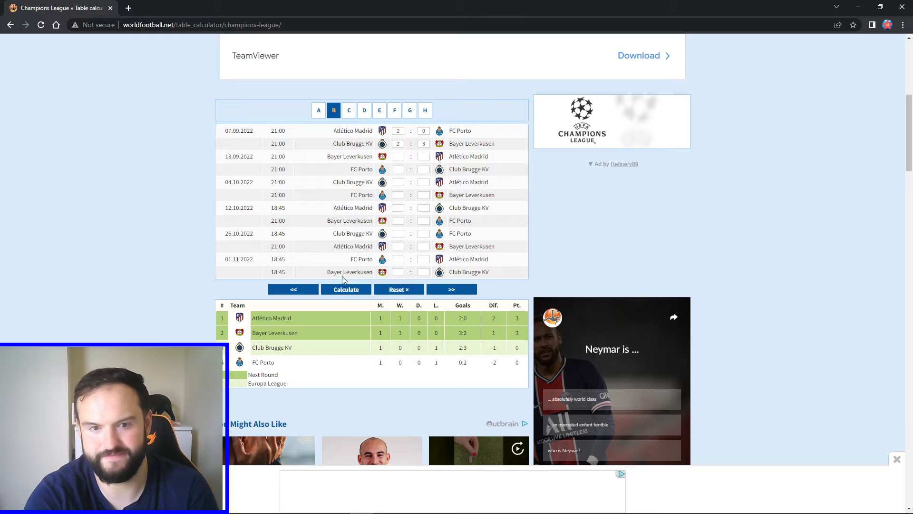
{"action": "mouse_move", "coordinate": [349, 110]}
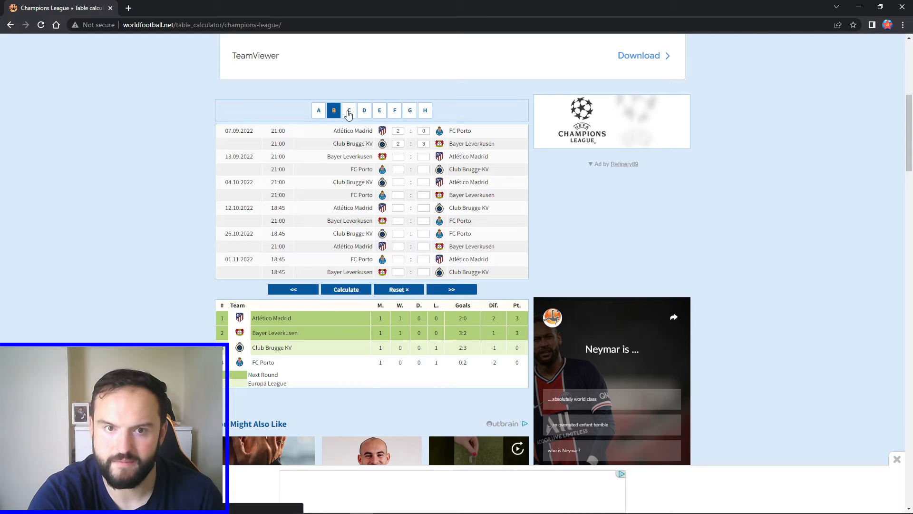
- In Group C enter Inter 1:2 Bayern and Barcelona 3:0 Plzeň, then calculate with Barcelona top
{"action": "left_click", "coordinate": [349, 111]}
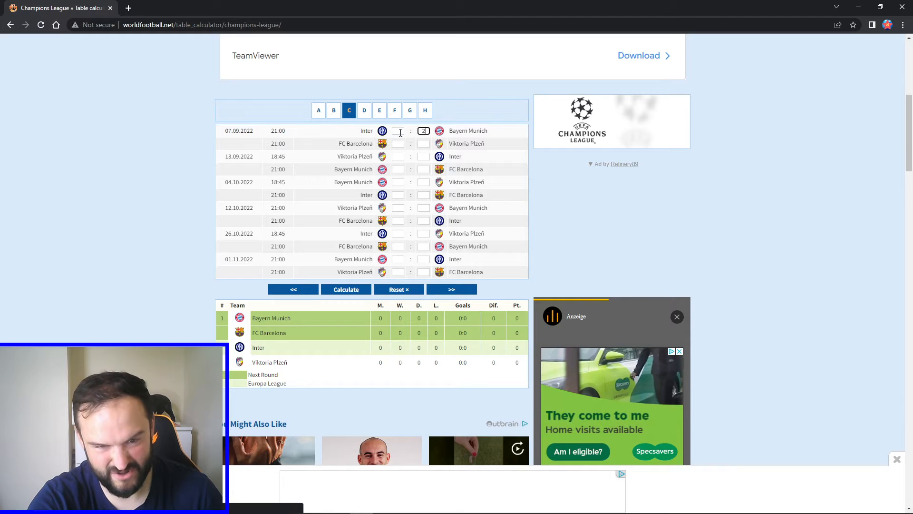
{"action": "type", "text": "2"}
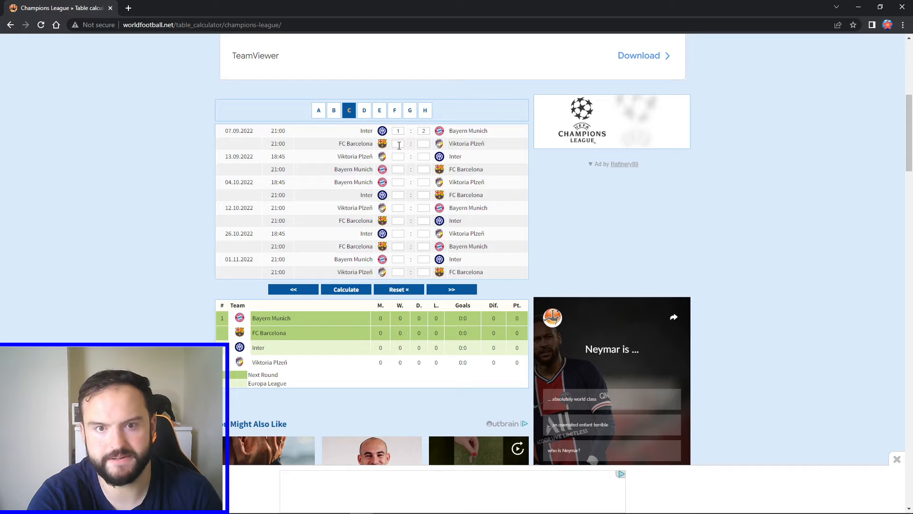
{"action": "mouse_move", "coordinate": [451, 127]}
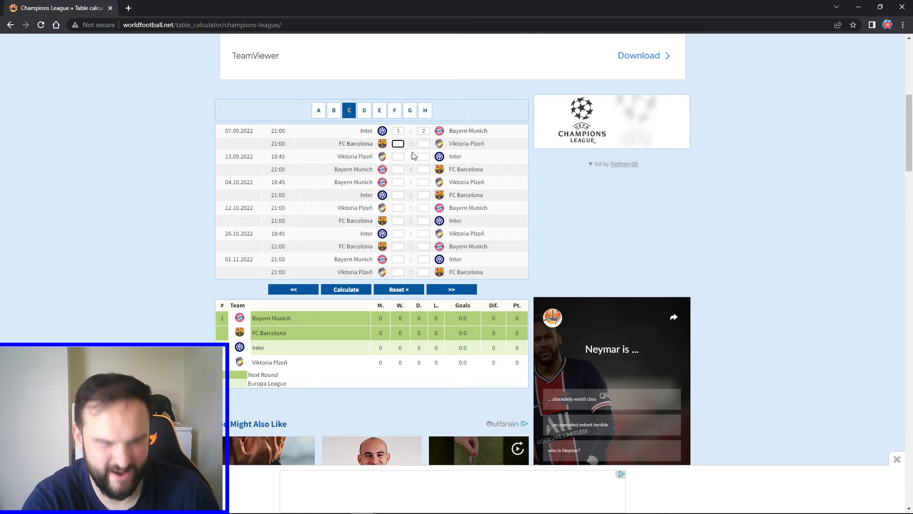
{"action": "type", "text": "3"}
{"action": "left_click", "coordinate": [423, 144]}
{"action": "type", "text": "0"}
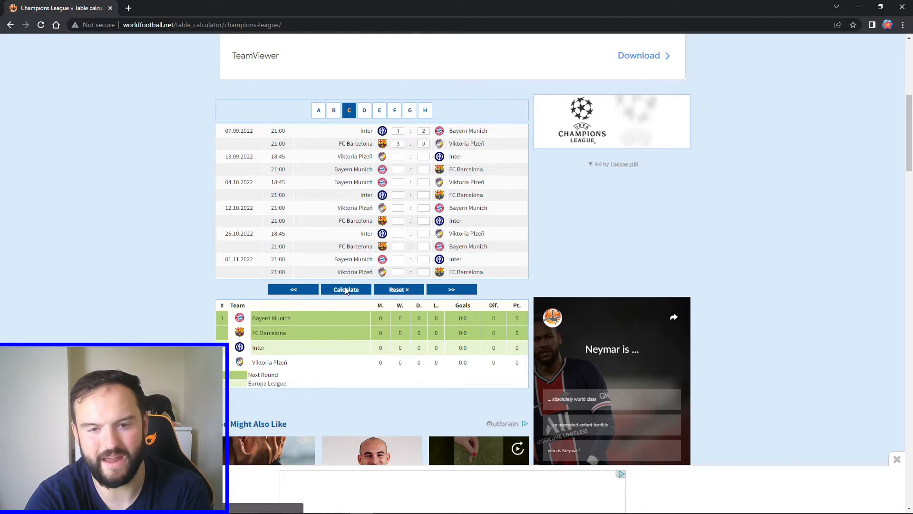
{"action": "left_click", "coordinate": [347, 289]}
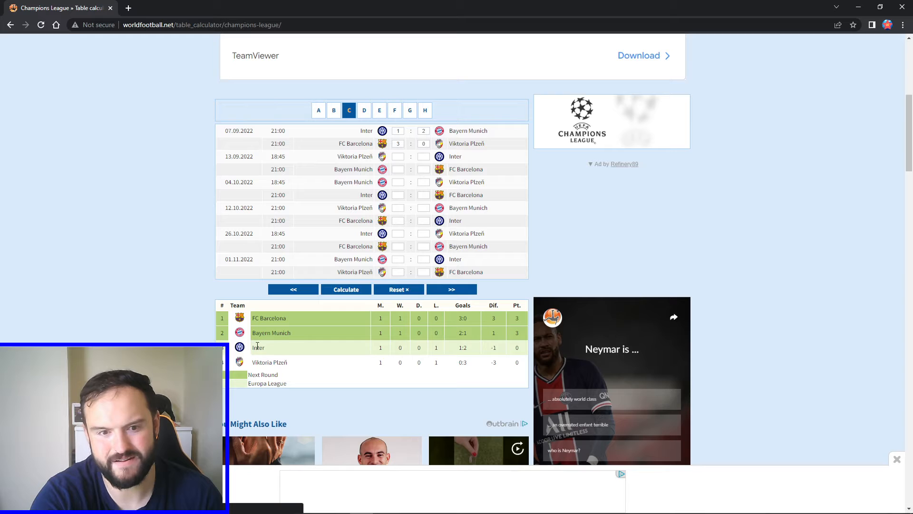
{"action": "mouse_move", "coordinate": [355, 187]}
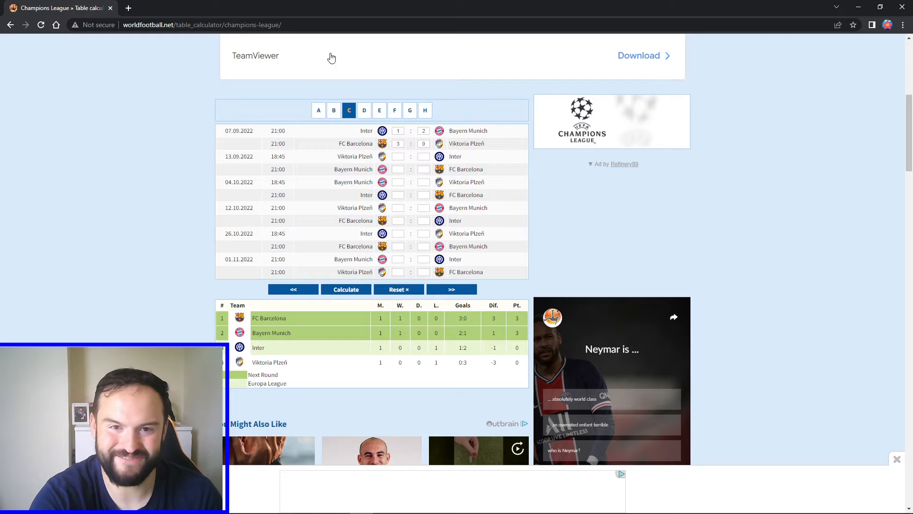
- In Group D enter Frankfurt 1:1 Sporting and Tottenham 3:1 Marseille, calculate with Tottenham top
{"action": "left_click", "coordinate": [364, 110]}
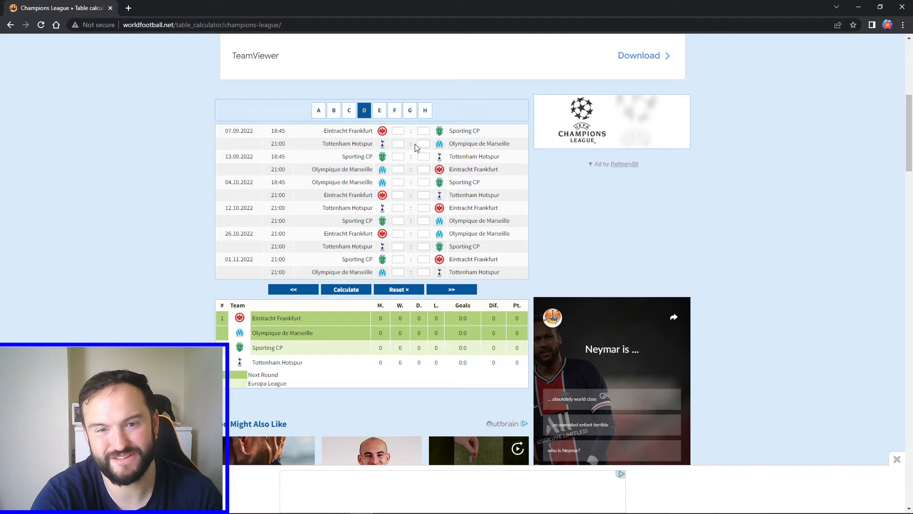
{"action": "left_click", "coordinate": [398, 130]}
{"action": "type", "text": "1"}
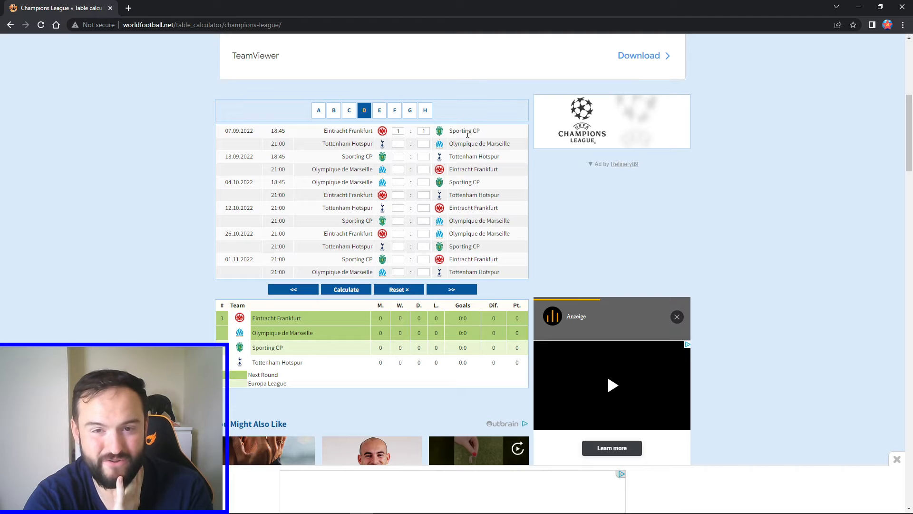
{"action": "mouse_move", "coordinate": [448, 146]}
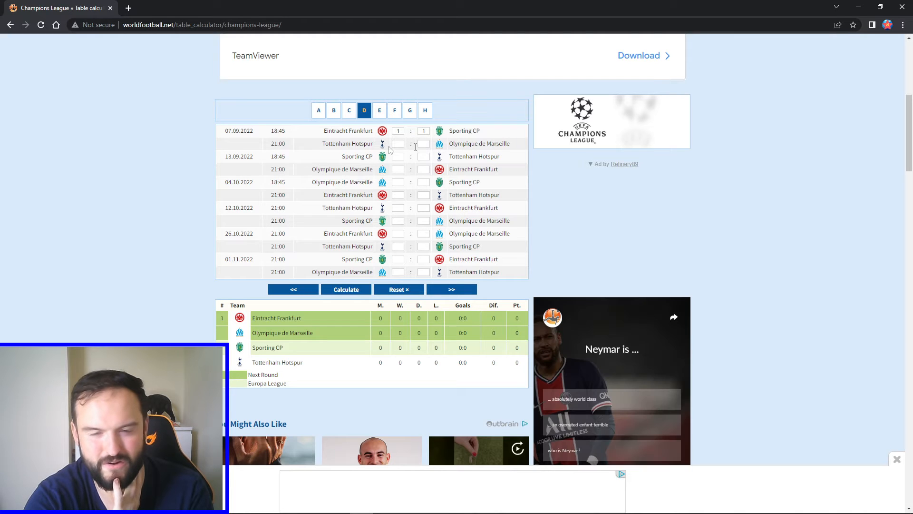
{"action": "mouse_move", "coordinate": [394, 152]}
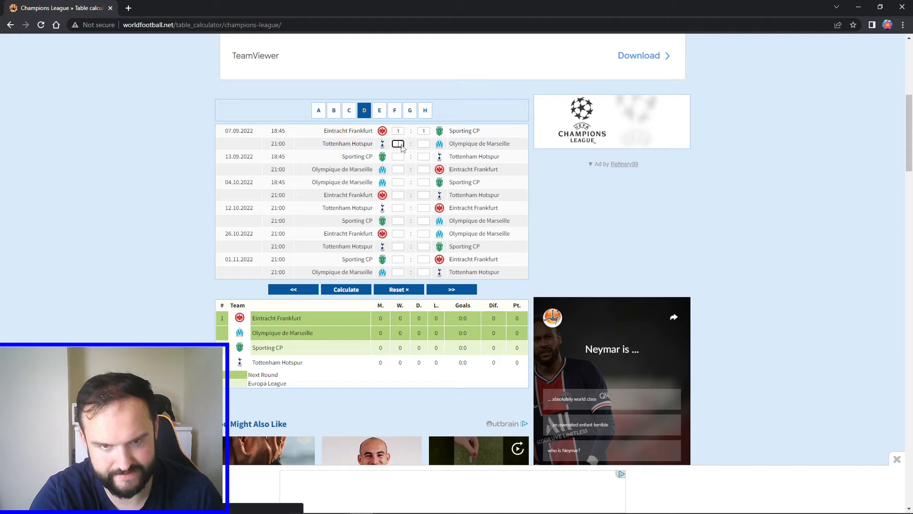
{"action": "type", "text": "3"}
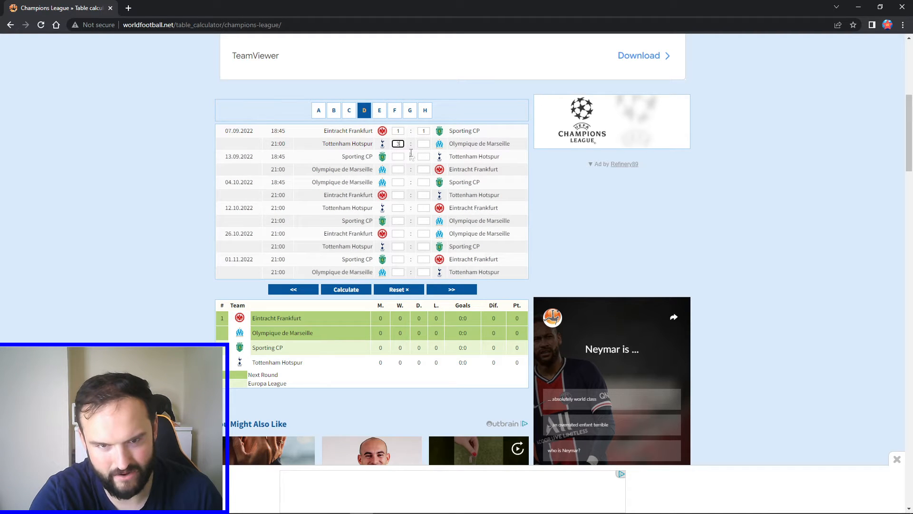
{"action": "type", "text": "3"}
{"action": "left_click", "coordinate": [424, 142]}
{"action": "type", "text": "1"}
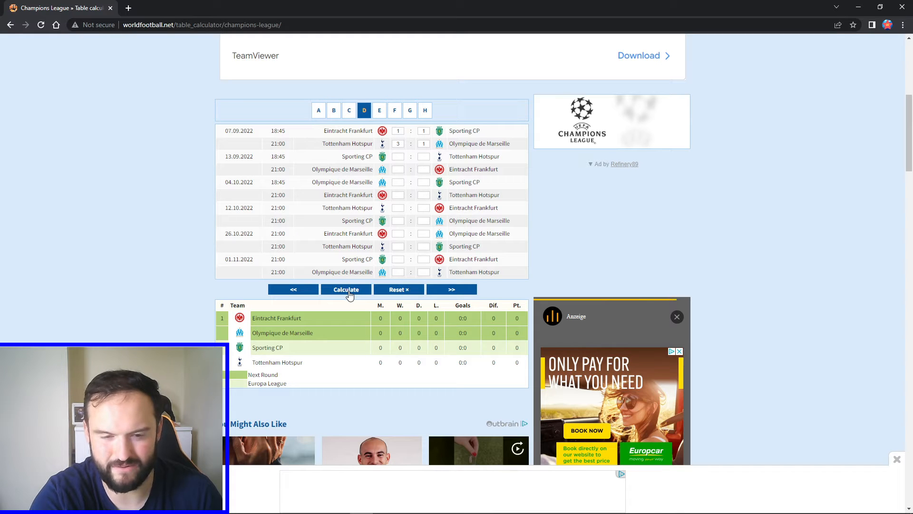
{"action": "left_click", "coordinate": [345, 289]}
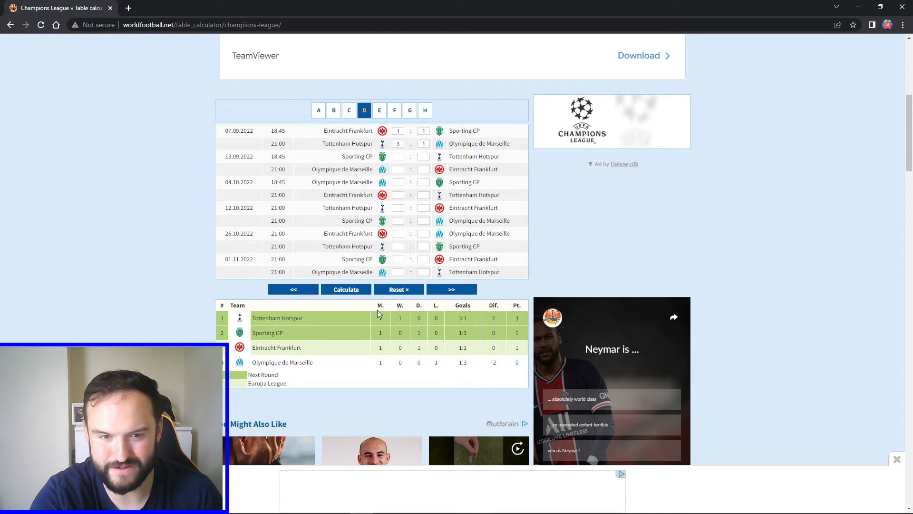
{"action": "mouse_move", "coordinate": [341, 349]}
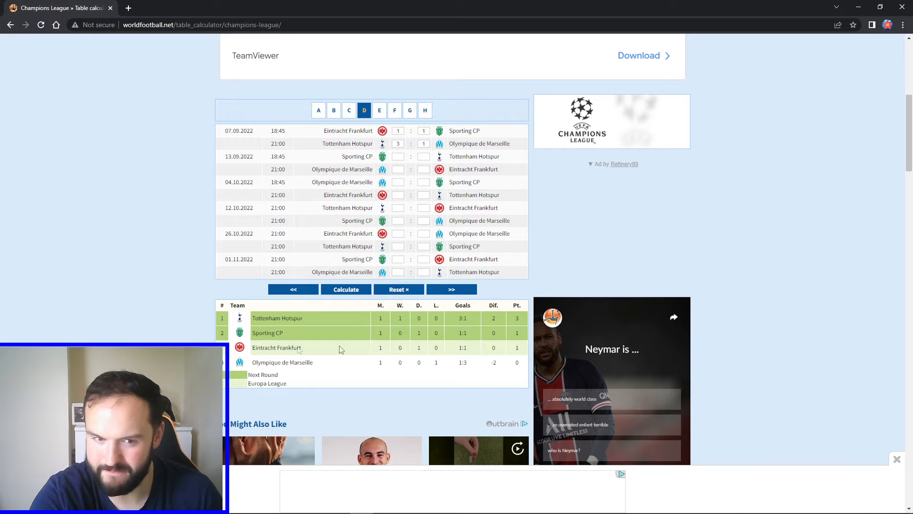
{"action": "double_click", "coordinate": [292, 318]}
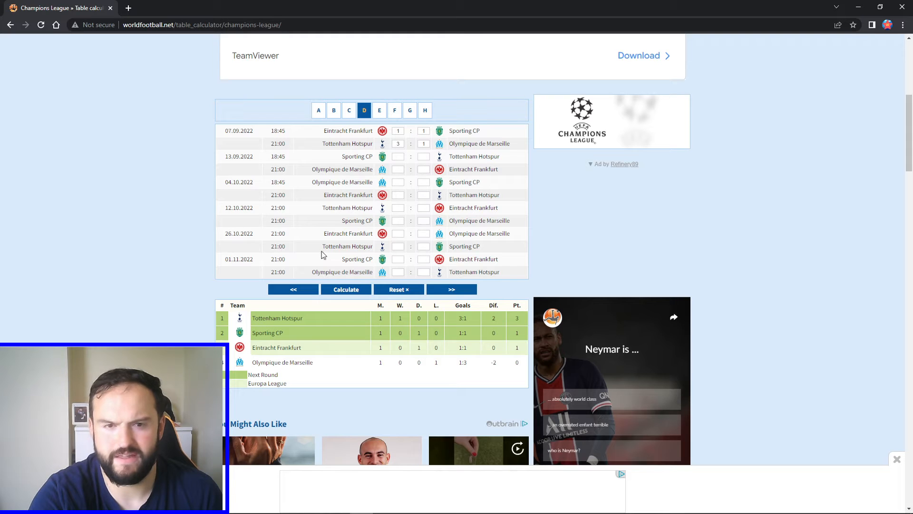
- In Group E enter Dinamo Zagreb 1:3 Chelsea and Salzburg 0:2 Milan, calculate with Chelsea top
{"action": "left_click", "coordinate": [379, 110]}
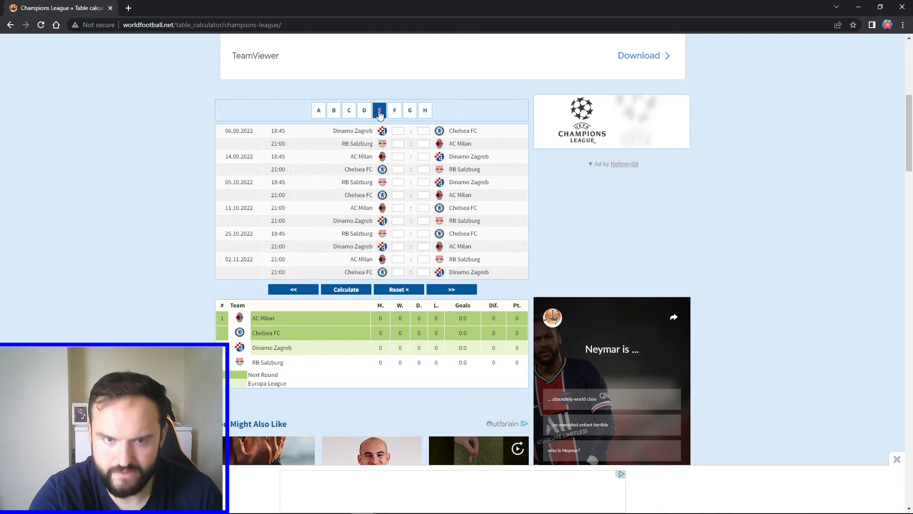
{"action": "left_click", "coordinate": [379, 110]}
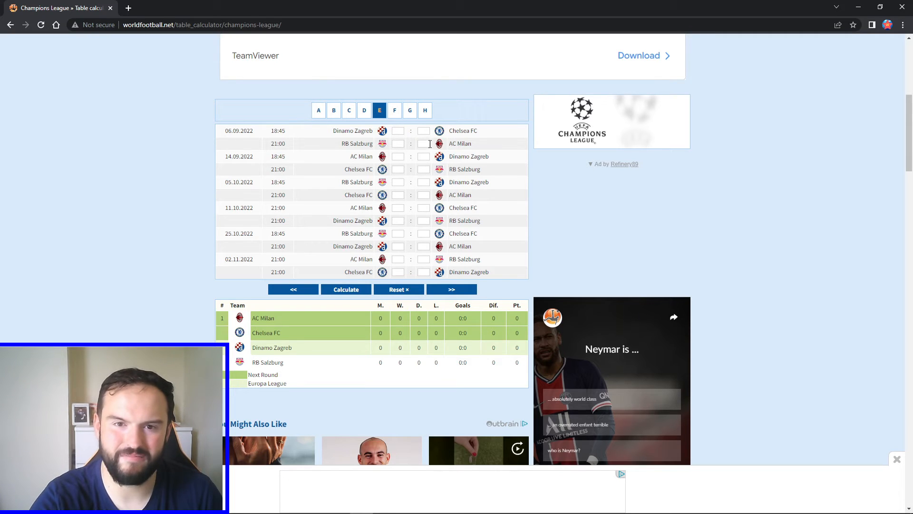
{"action": "left_click", "coordinate": [423, 131]}
{"action": "type", "text": "3"}
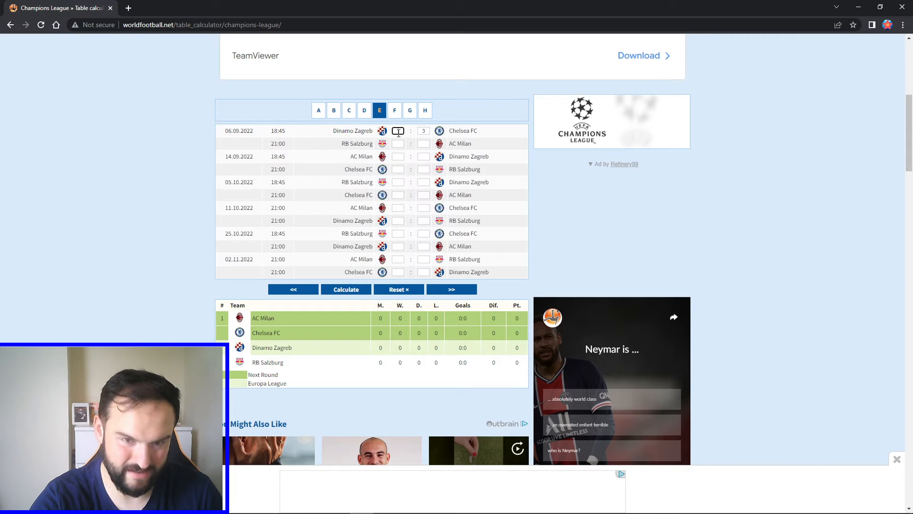
{"action": "type", "text": "1"}
{"action": "left_click", "coordinate": [423, 143]}
{"action": "type", "text": "2"}
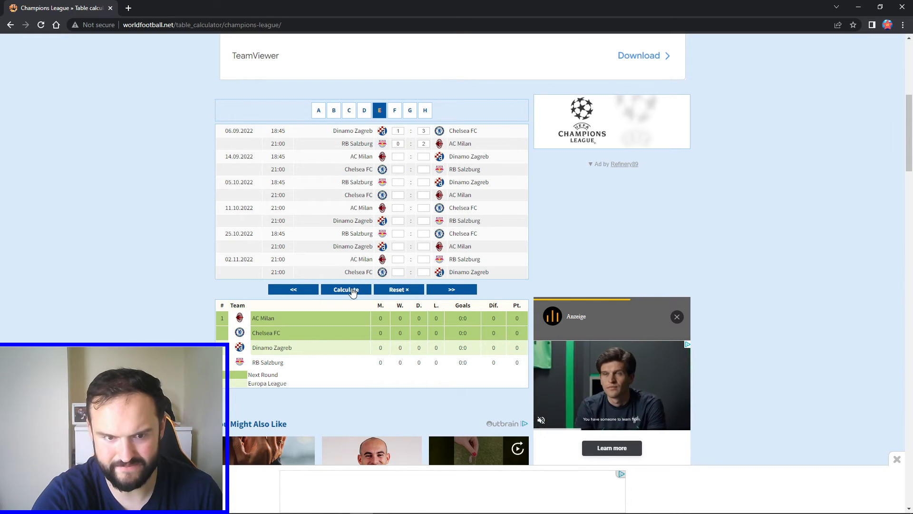
{"action": "left_click", "coordinate": [345, 289]}
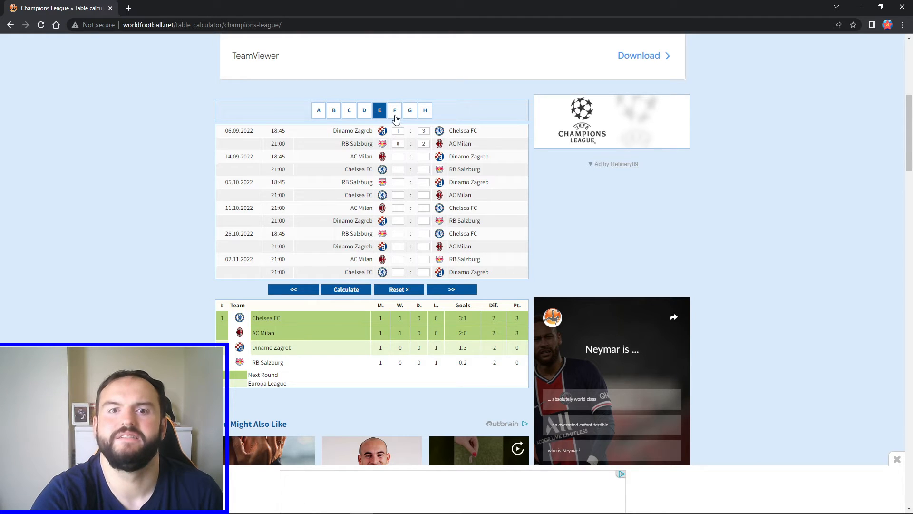
- In Group F enter Celtic 0:2 Real Madrid and RB Leipzig 3:0 Shakhtar, calculate with Leipzig top
{"action": "left_click", "coordinate": [394, 110]}
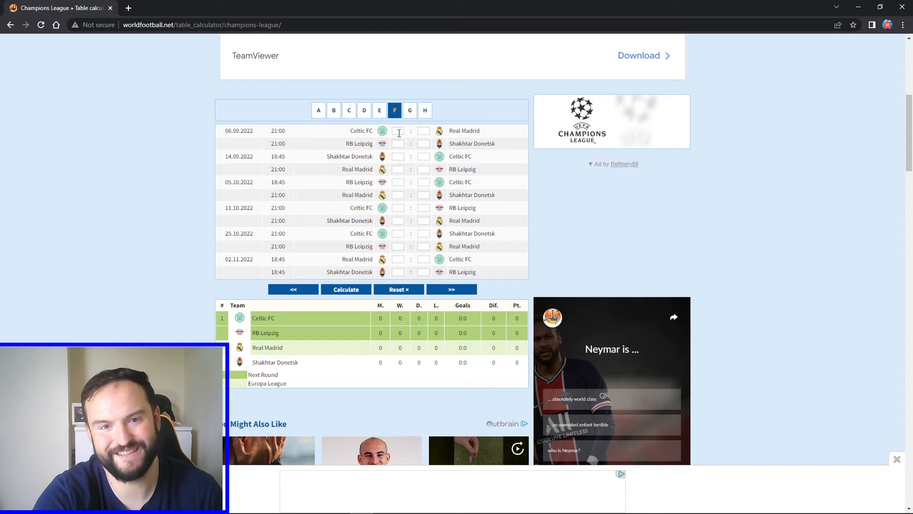
{"action": "mouse_move", "coordinate": [401, 128]}
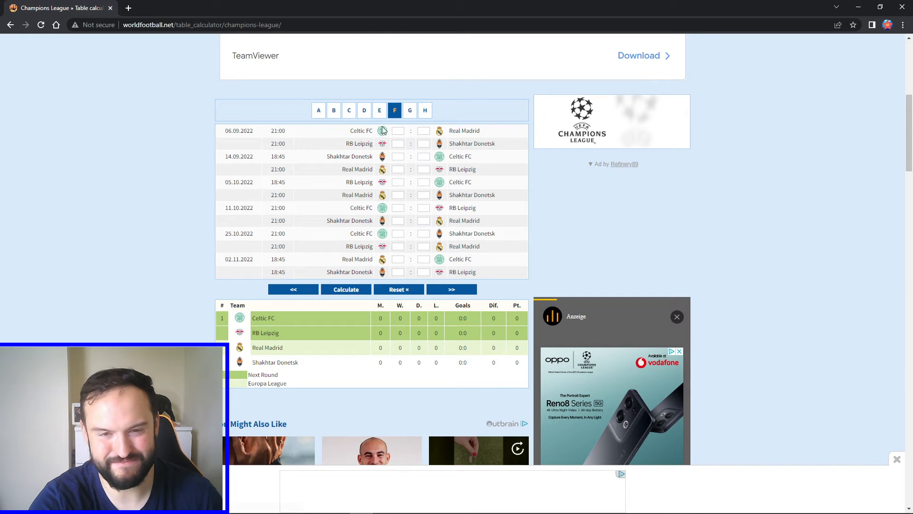
{"action": "mouse_move", "coordinate": [411, 153]}
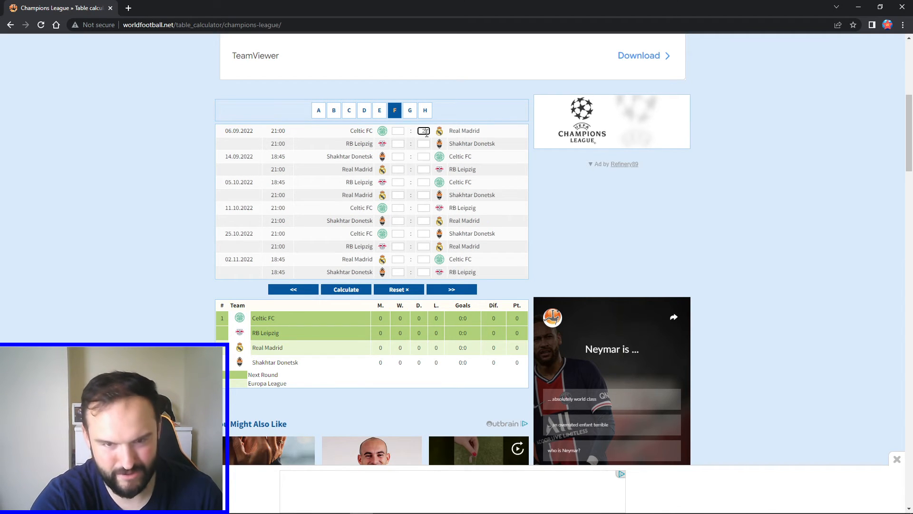
{"action": "type", "text": "2"}
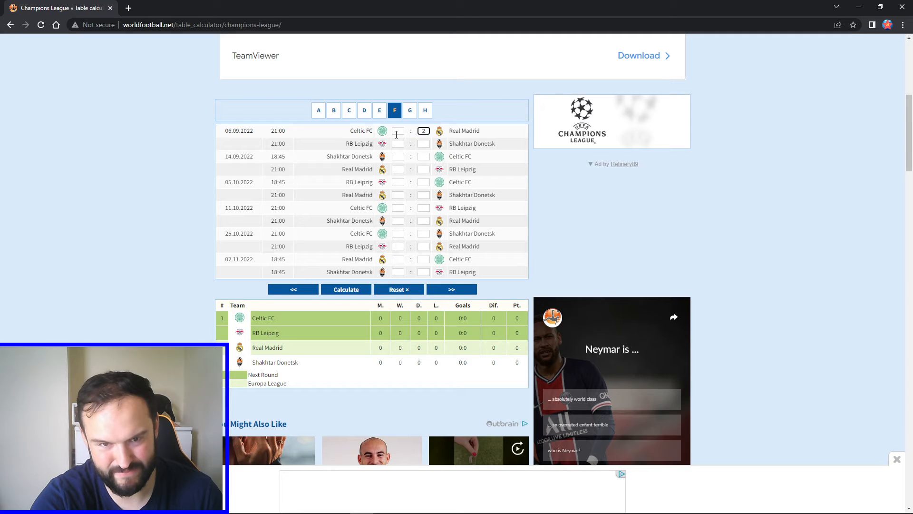
{"action": "type", "text": "2"}
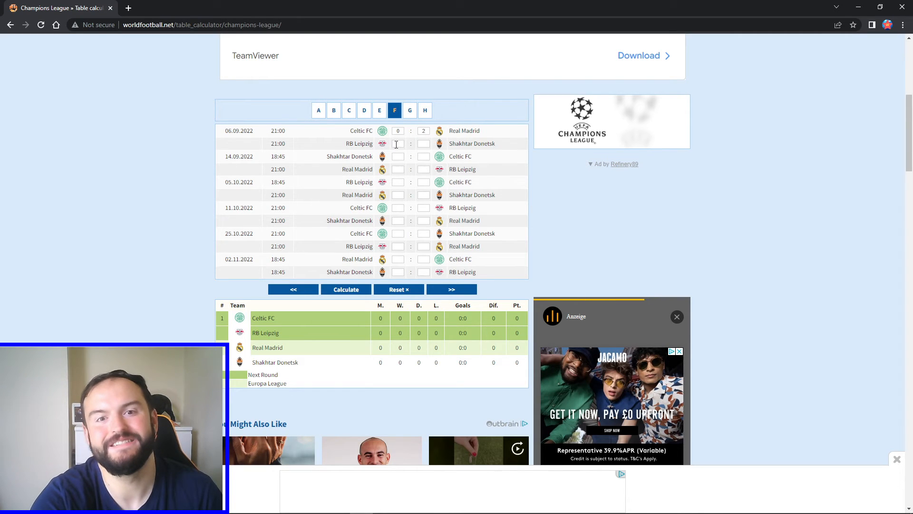
{"action": "left_click", "coordinate": [398, 144]}
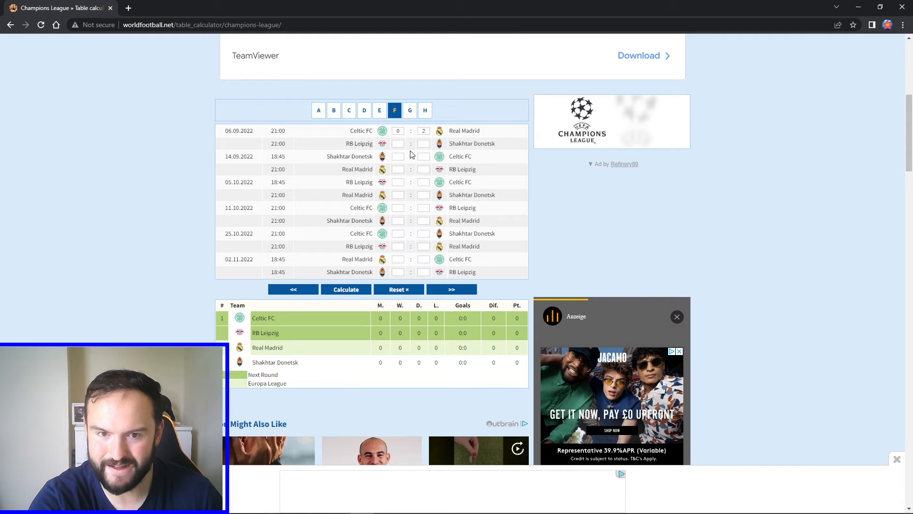
{"action": "left_click", "coordinate": [398, 143]}
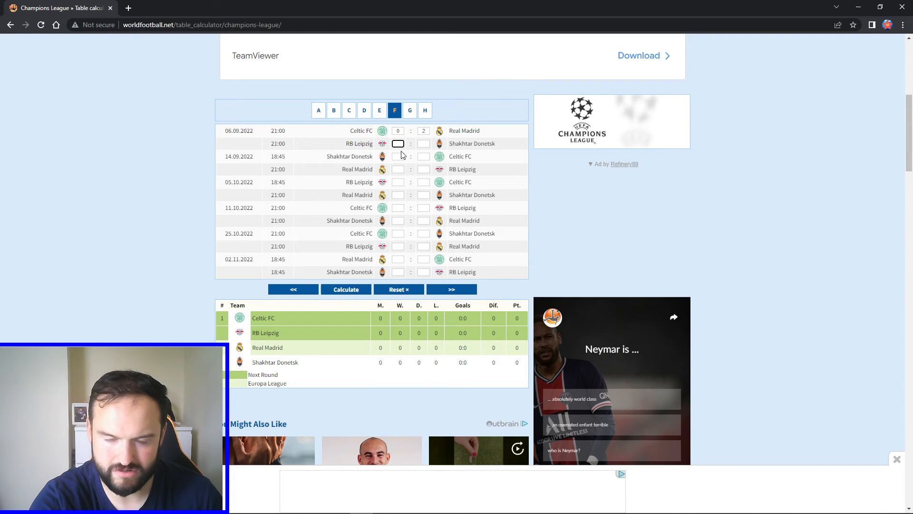
{"action": "type", "text": "3"}
{"action": "left_click", "coordinate": [423, 143]}
{"action": "type", "text": "1"}
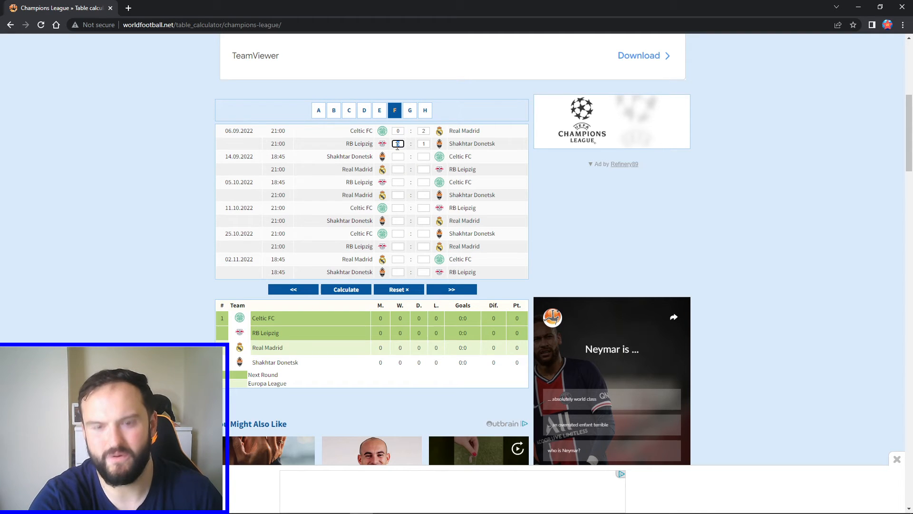
{"action": "type", "text": "3"}
{"action": "left_click", "coordinate": [423, 143]}
{"action": "type", "text": "0"}
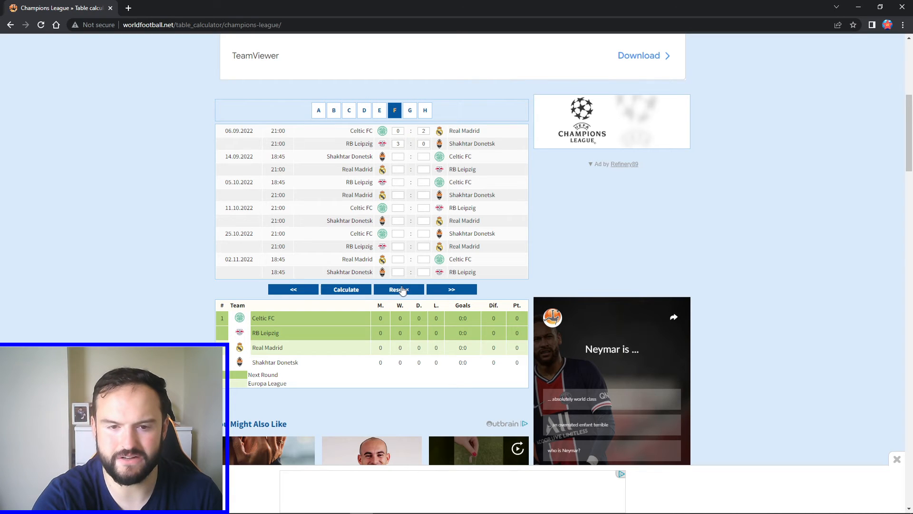
{"action": "left_click", "coordinate": [399, 289]}
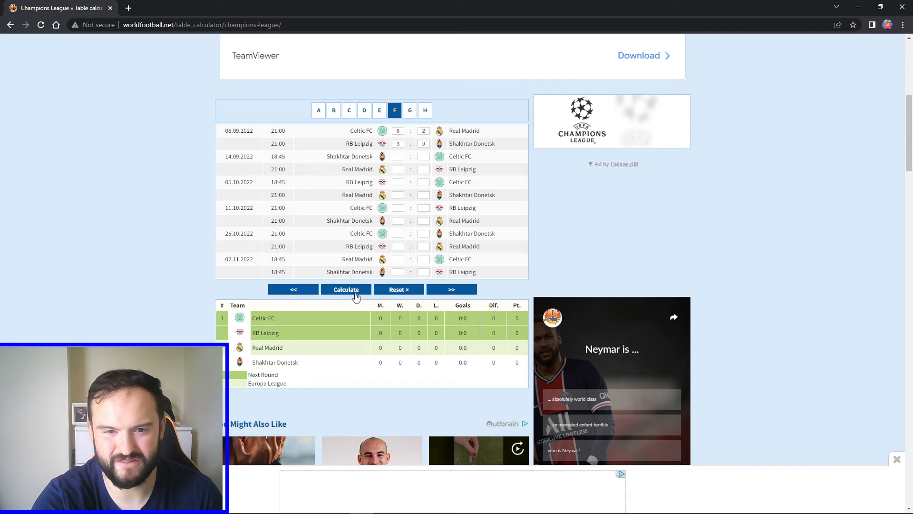
{"action": "left_click", "coordinate": [345, 289]}
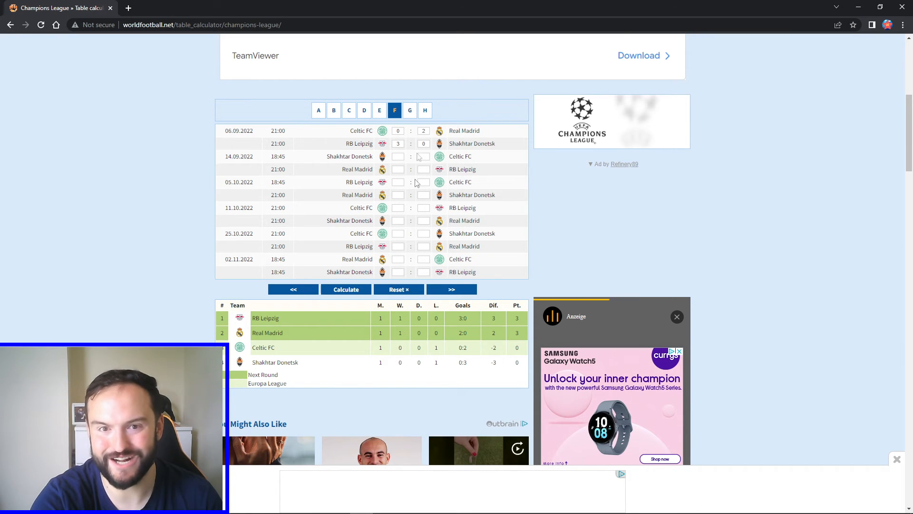
- In Group G enter Dortmund 2:0 Copenhagen and Sevilla 1:4 Manchester City, calculate with City top
{"action": "left_click", "coordinate": [408, 110]}
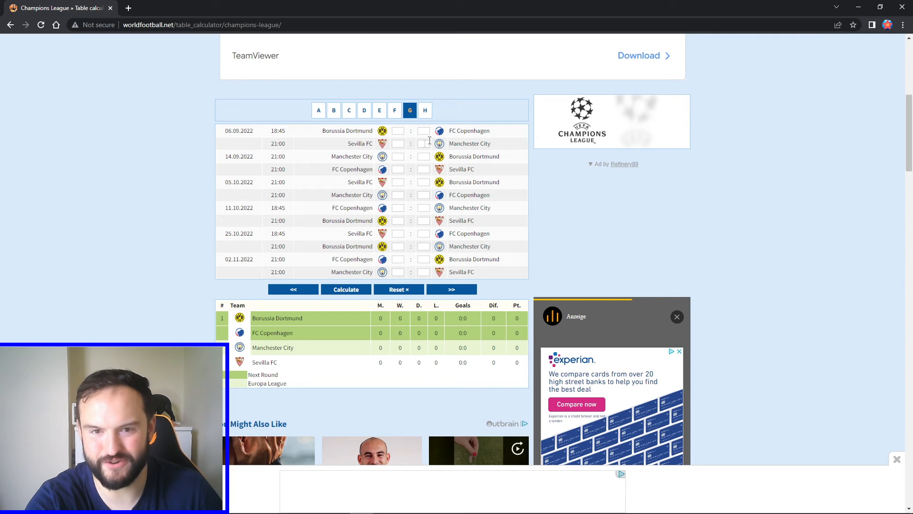
{"action": "mouse_move", "coordinate": [414, 137]}
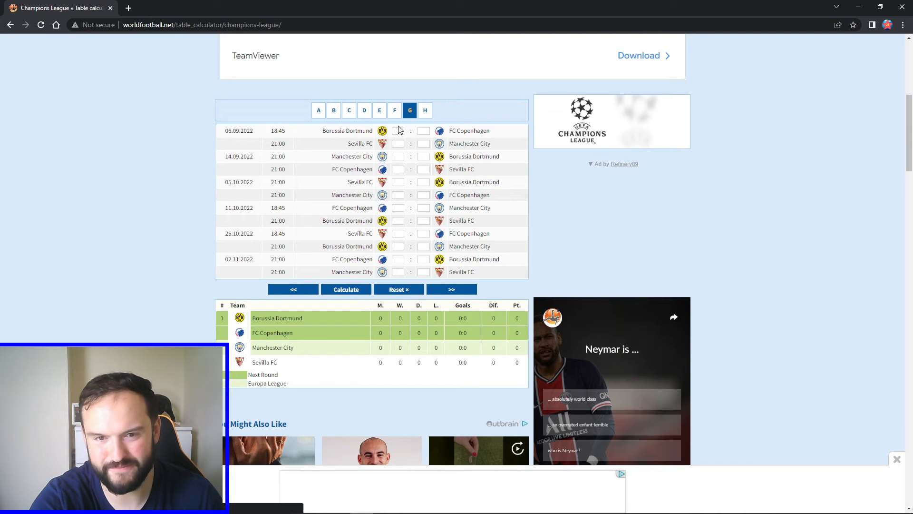
{"action": "left_click", "coordinate": [397, 131]}
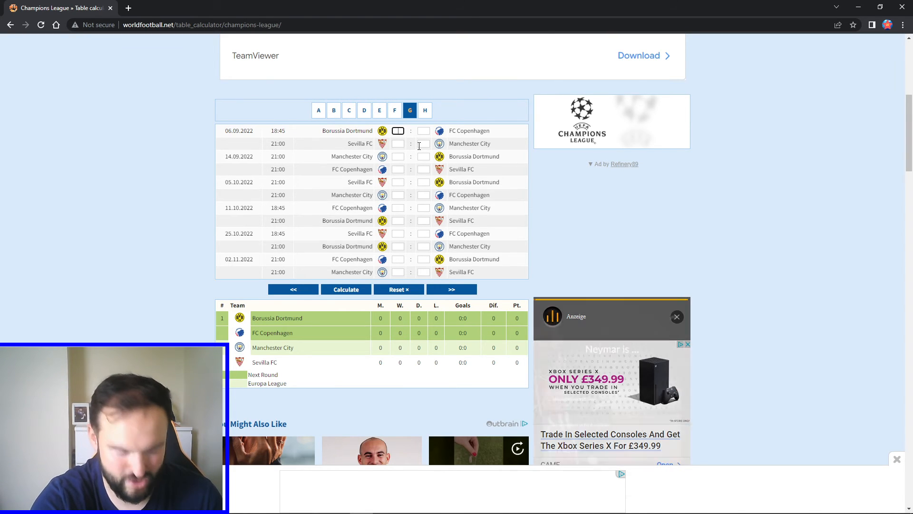
{"action": "type", "text": "2"}
{"action": "left_click", "coordinate": [423, 131]}
{"action": "type", "text": "0"}
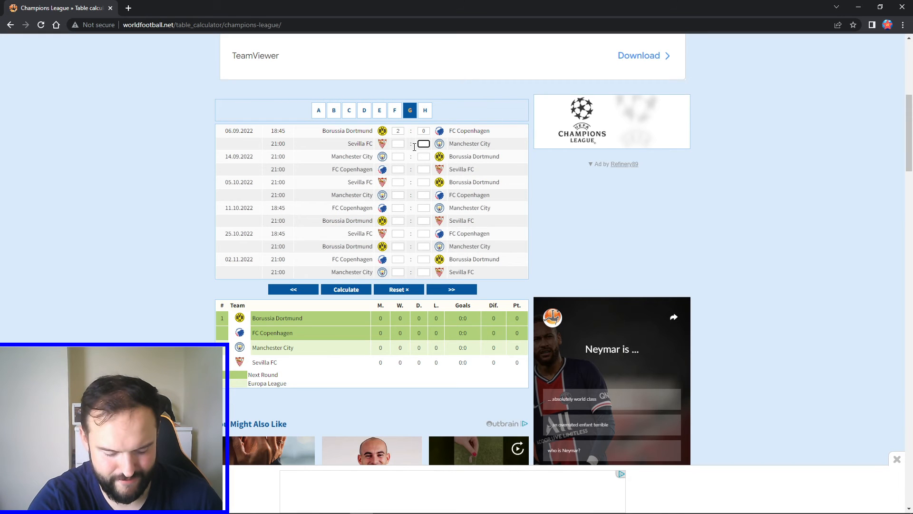
{"action": "type", "text": "3"}
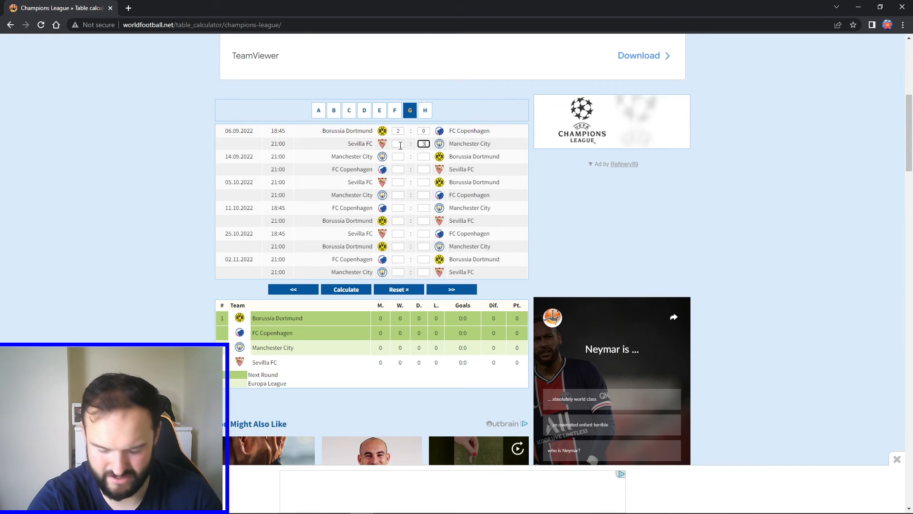
{"action": "type", "text": "4"}
{"action": "left_click", "coordinate": [397, 143]}
{"action": "type", "text": "1"}
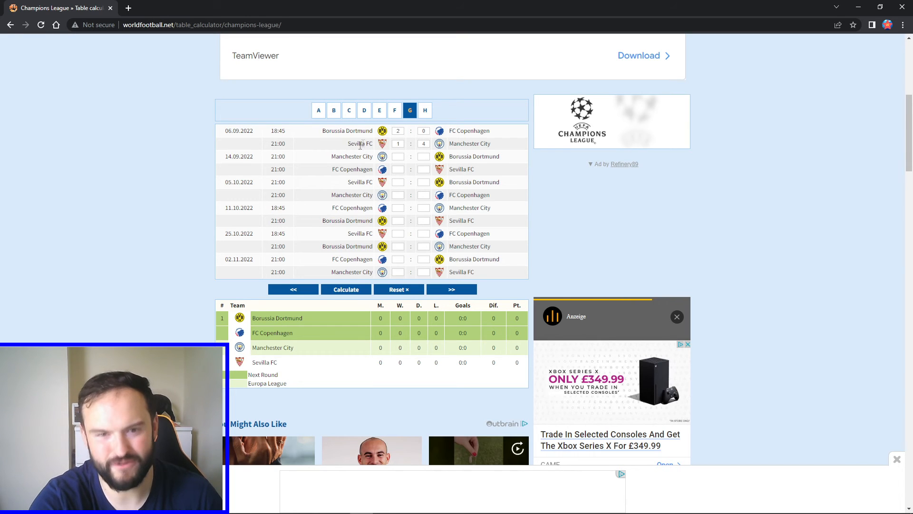
{"action": "left_click", "coordinate": [345, 290]}
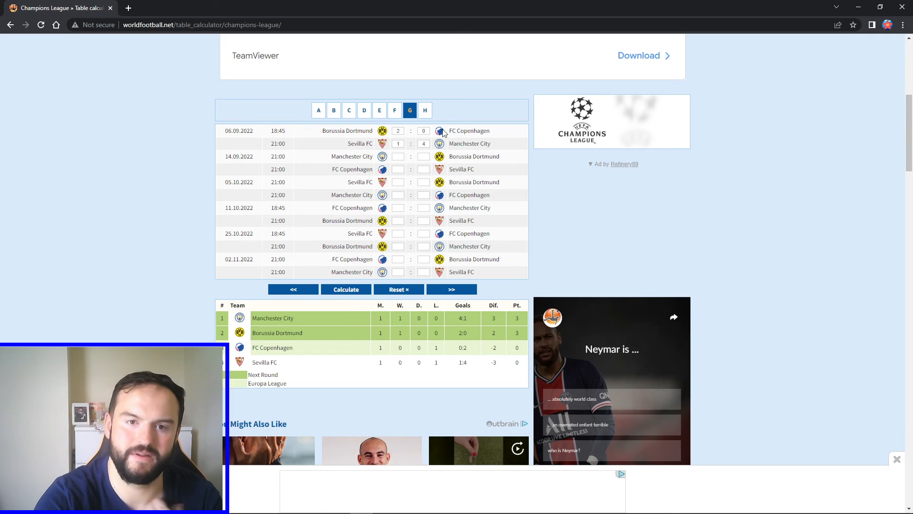
- In Group H enter PSG 2:0 Juventus and Benfica 3:1 Maccabi Haifa, not yet calculated
{"action": "left_click", "coordinate": [425, 111]}
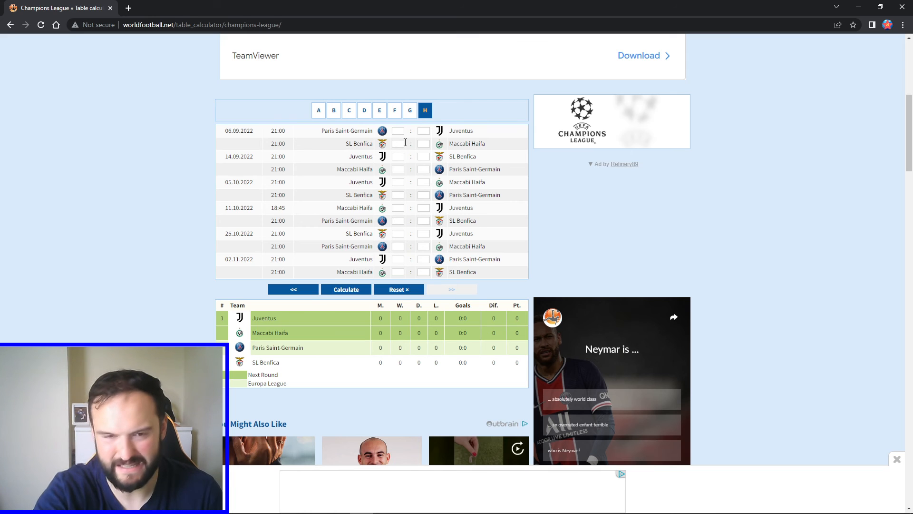
{"action": "left_click", "coordinate": [398, 131]}
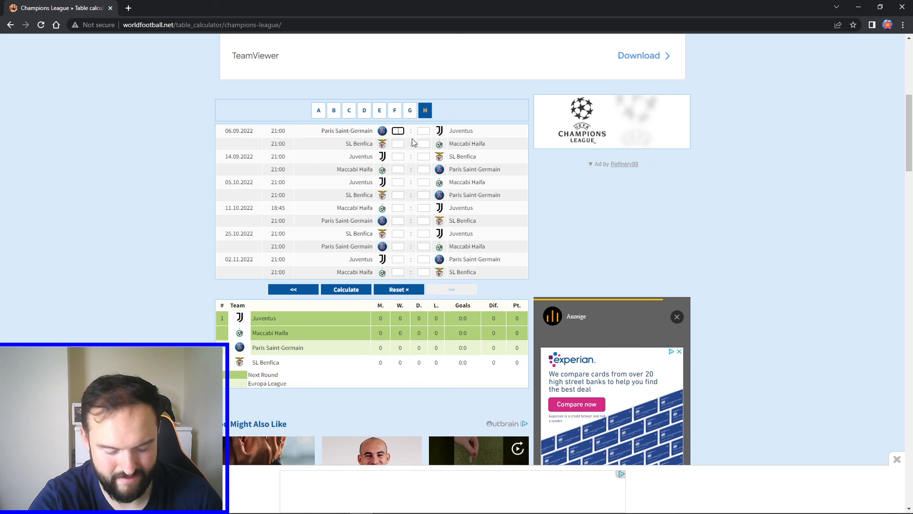
{"action": "type", "text": "2"}
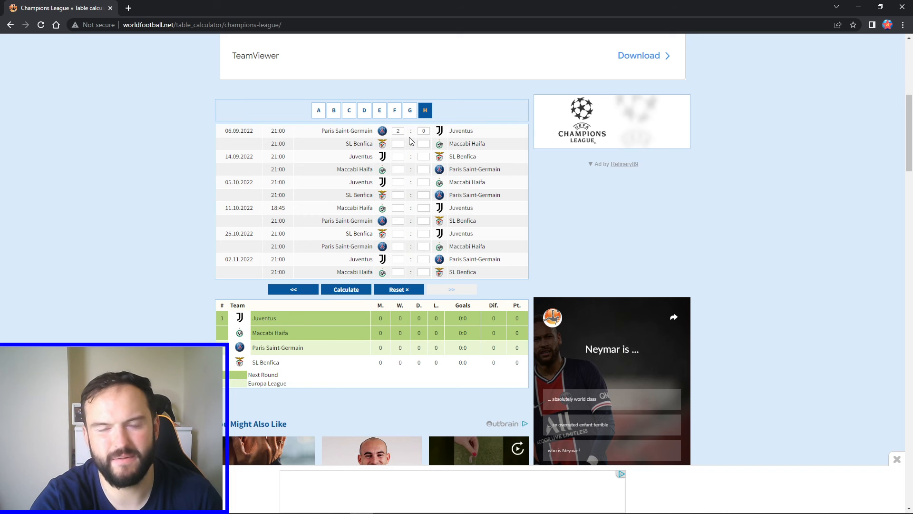
{"action": "mouse_move", "coordinate": [403, 151]}
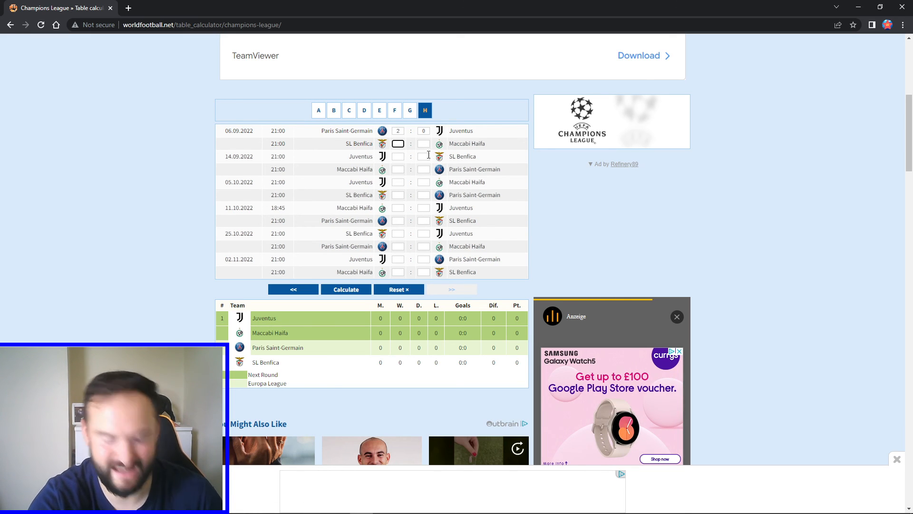
{"action": "type", "text": "3"}
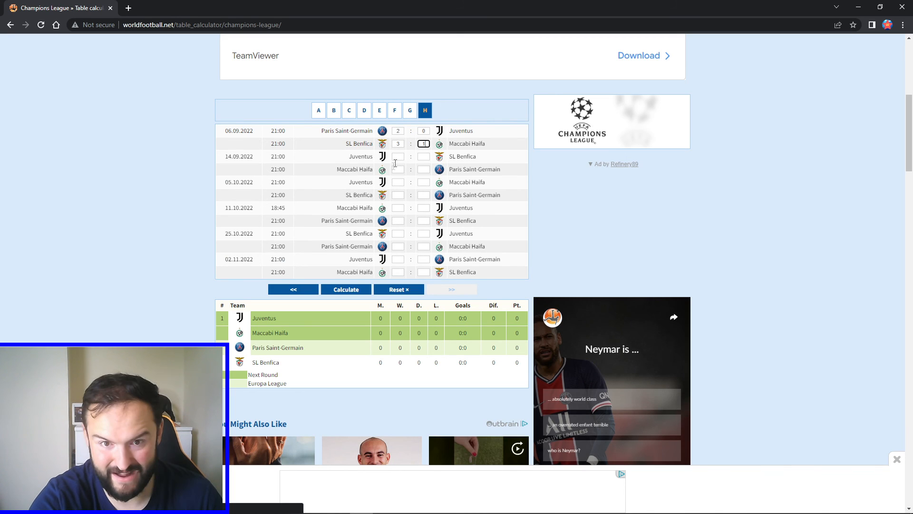
{"action": "type", "text": "1"}
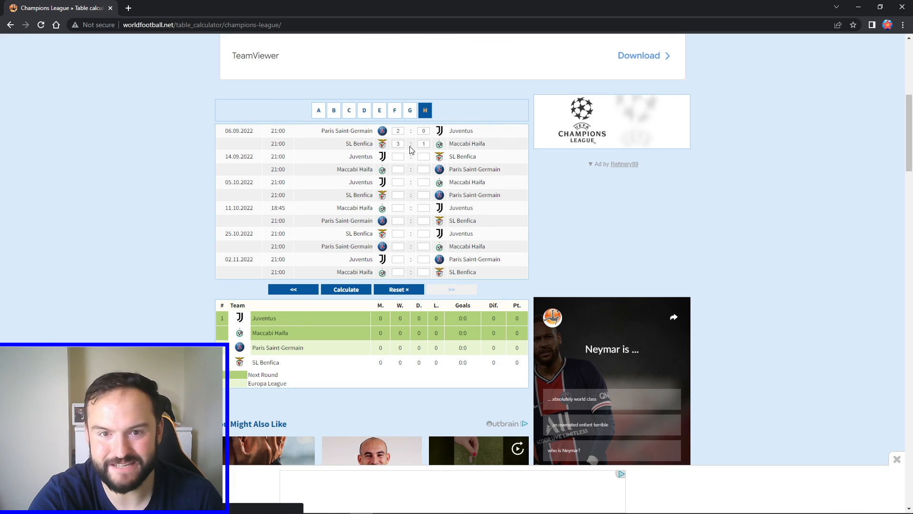
- Calculate group H standings (Benfica and PSG 3 points), glance at group A, return to H
{"action": "left_click", "coordinate": [345, 289]}
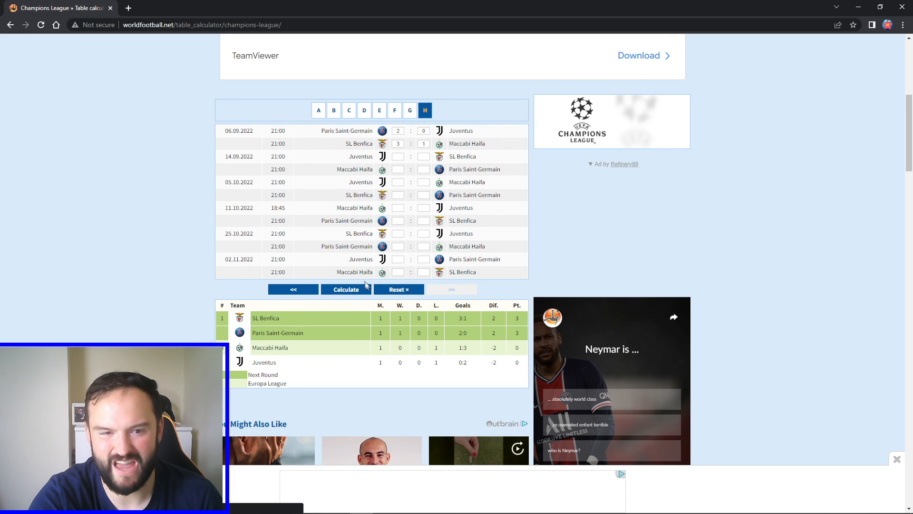
{"action": "mouse_move", "coordinate": [426, 218]}
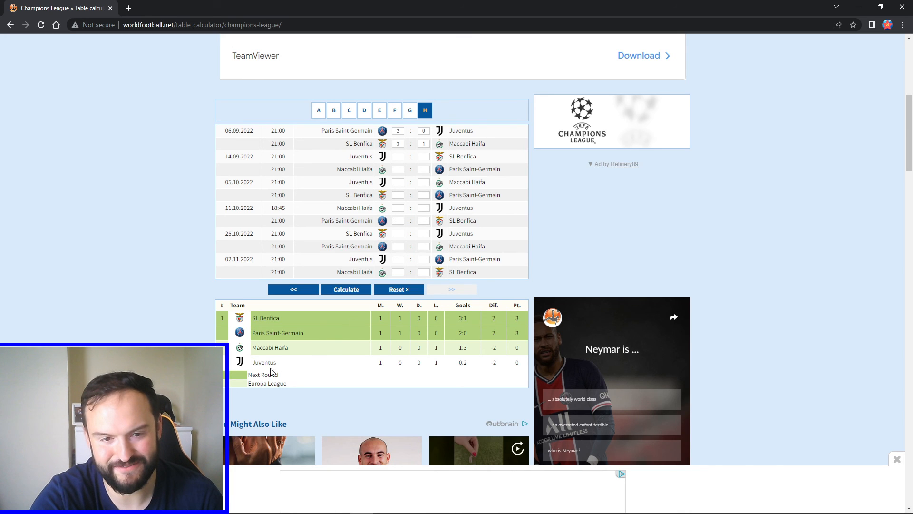
{"action": "left_click", "coordinate": [318, 110]}
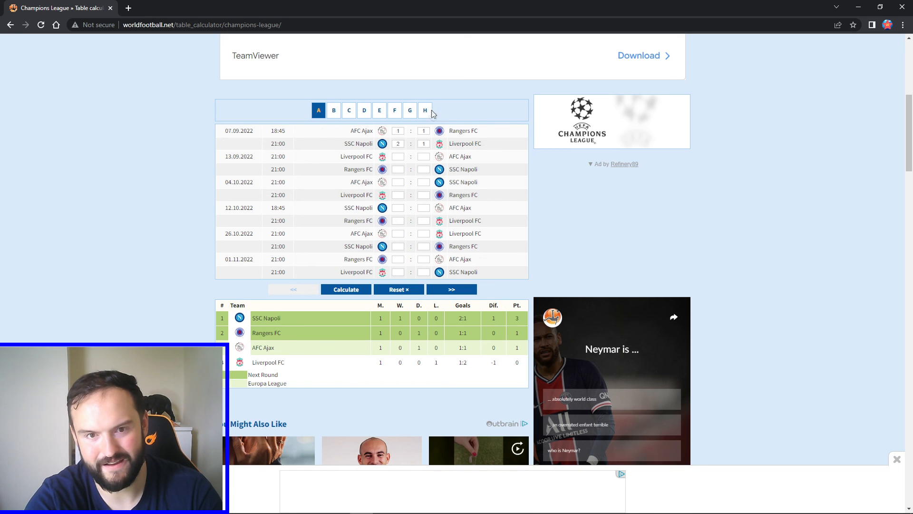
{"action": "left_click", "coordinate": [425, 111]}
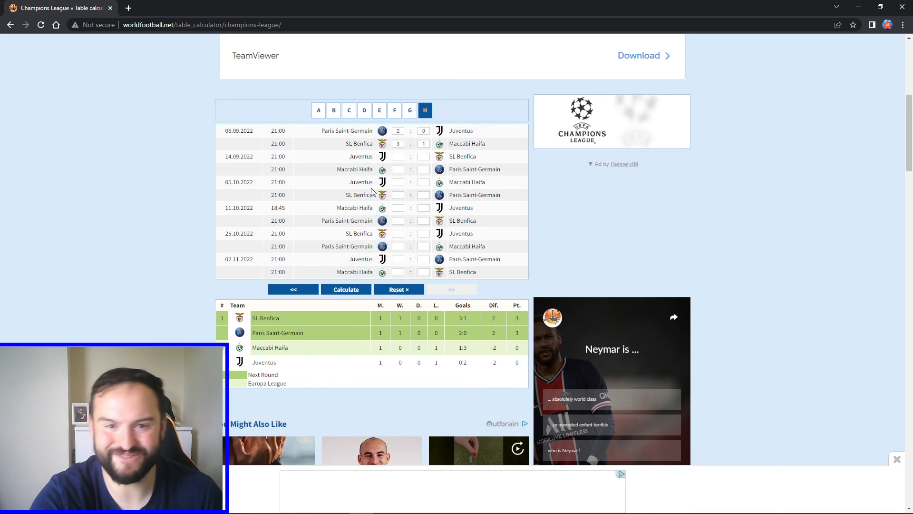